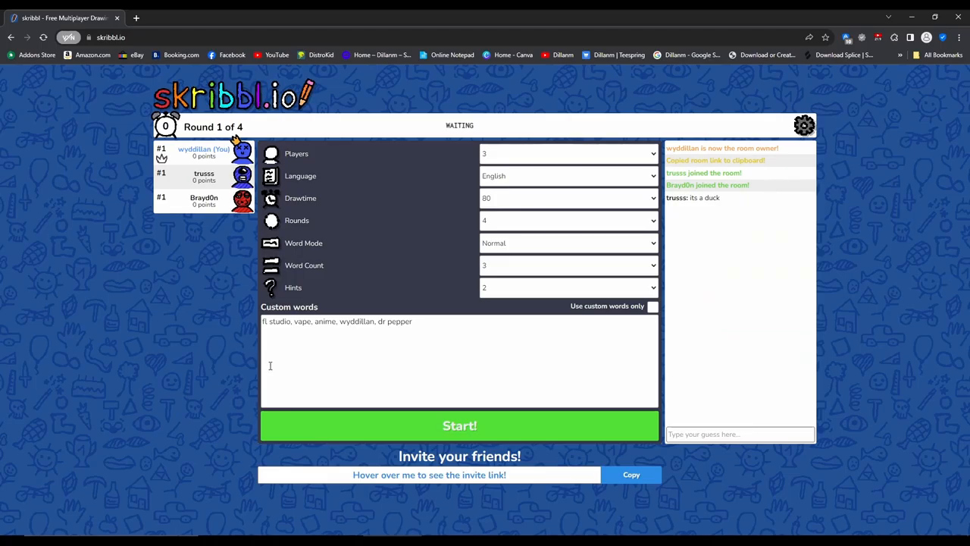
# - Start the four-round skribbl.io game with the current settings
pyautogui.click(459, 425)
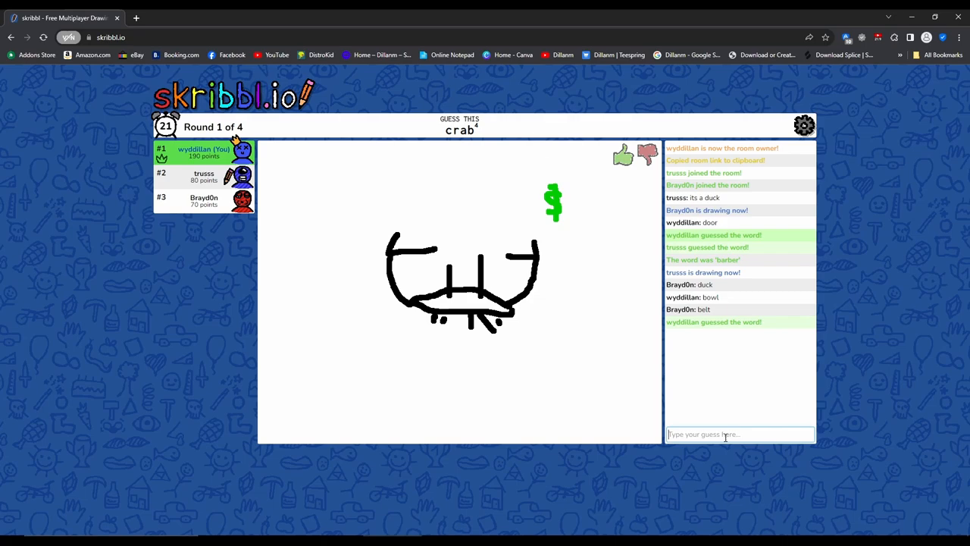
# - Draw a stroke of the bean bag on the canvas
pyautogui.moveTo(371, 208); pyautogui.dragTo(387, 190)
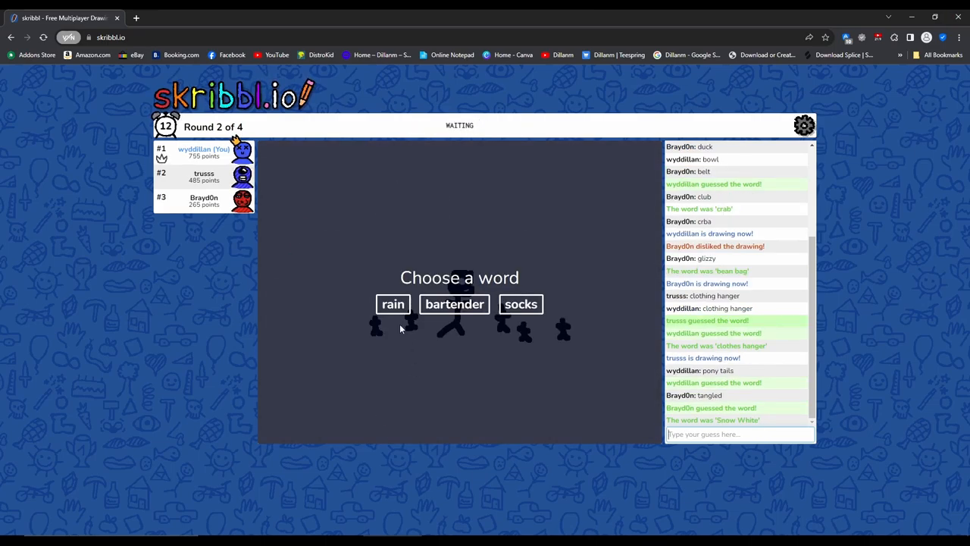
# - Choose socks as the word and sketch a pair of socks
pyautogui.click(520, 304)
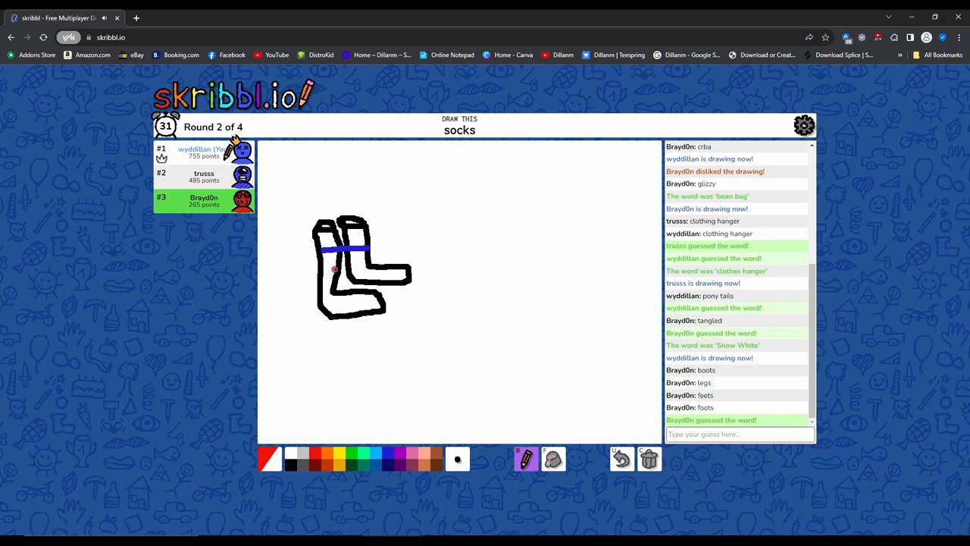
pyautogui.moveTo(318, 263); pyautogui.dragTo(351, 260)
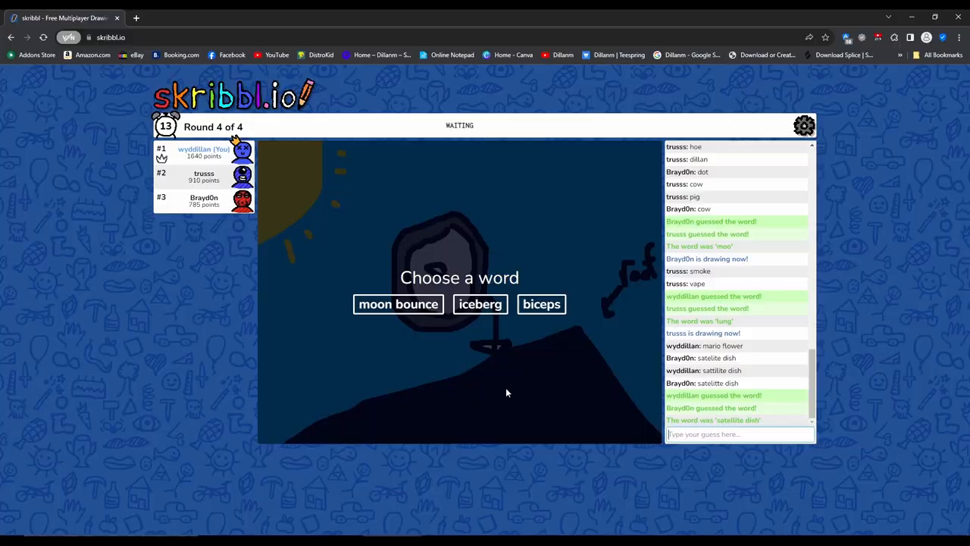
# - Choose and draw iceberg, then enter 'blimp' as a guess in the new game
pyautogui.click(480, 304)
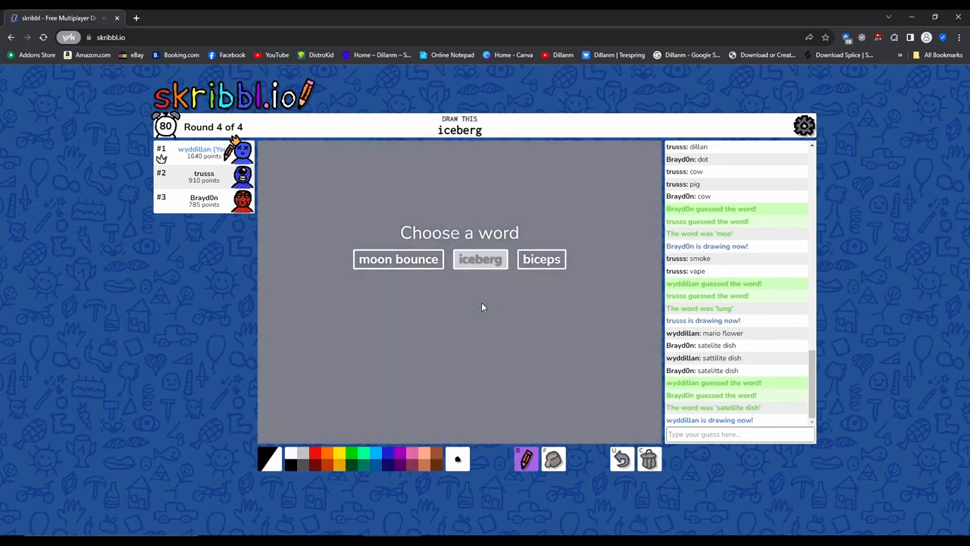
pyautogui.click(480, 258)
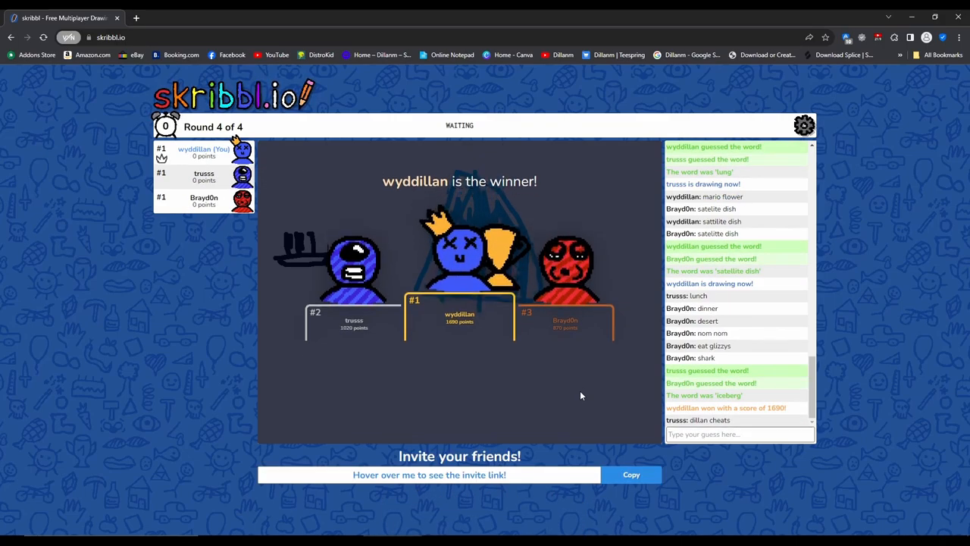
pyautogui.write('blimp')
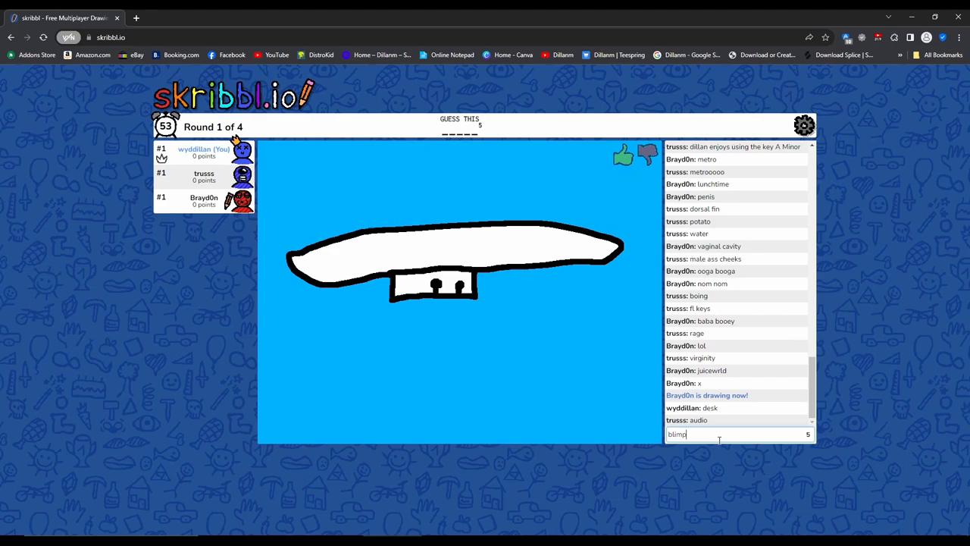
# - Submit 'blimp', switch to the bucket fill tool, and type 'dres' as a guess
pyautogui.press('enter')
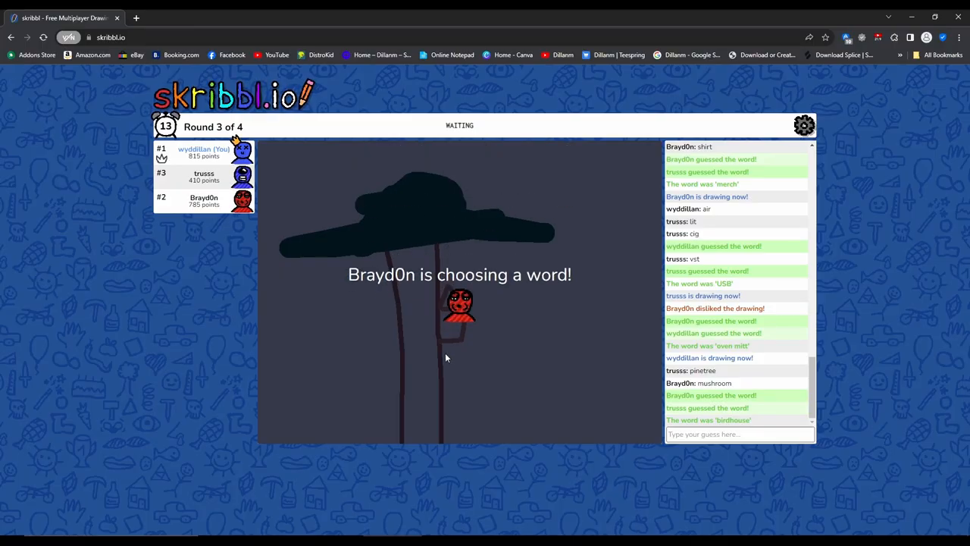
pyautogui.moveTo(526, 283)
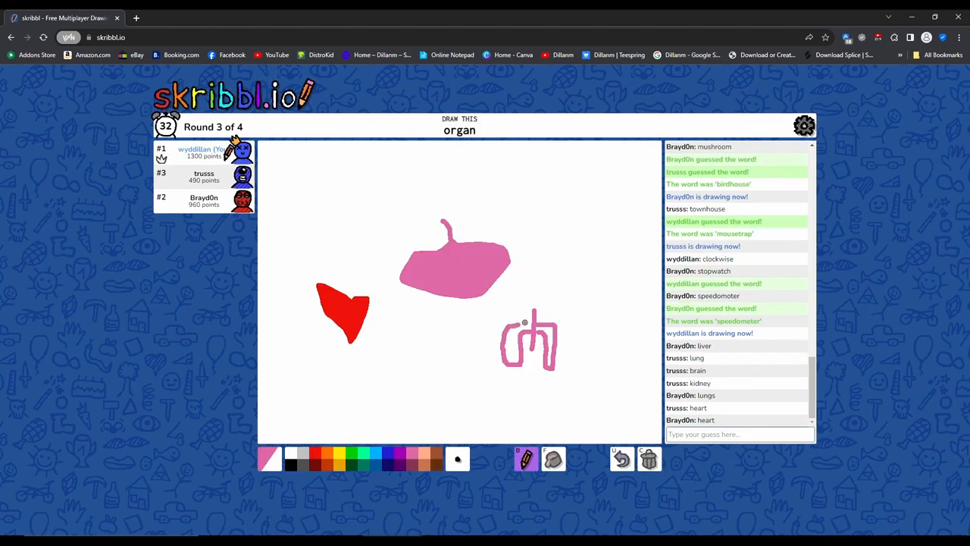
pyautogui.click(553, 459)
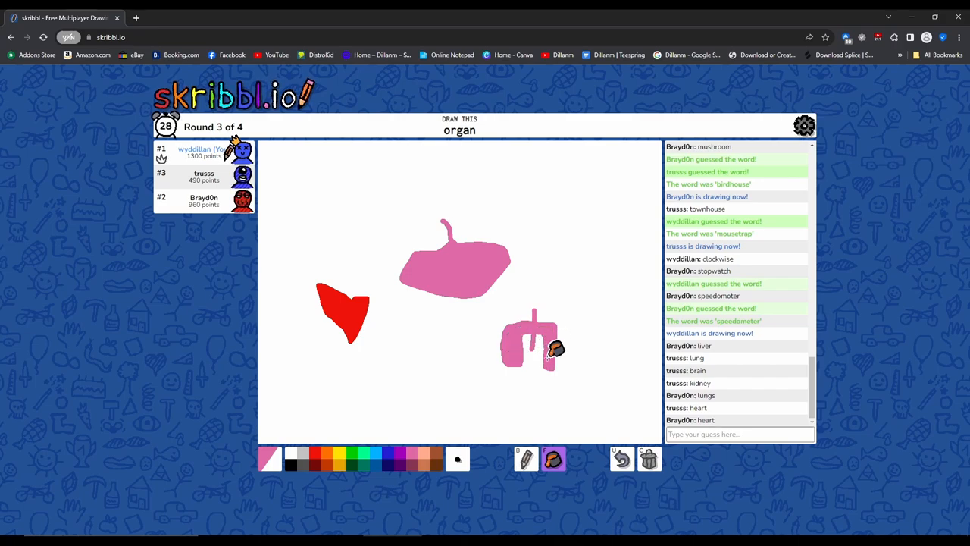
pyautogui.write('dres')
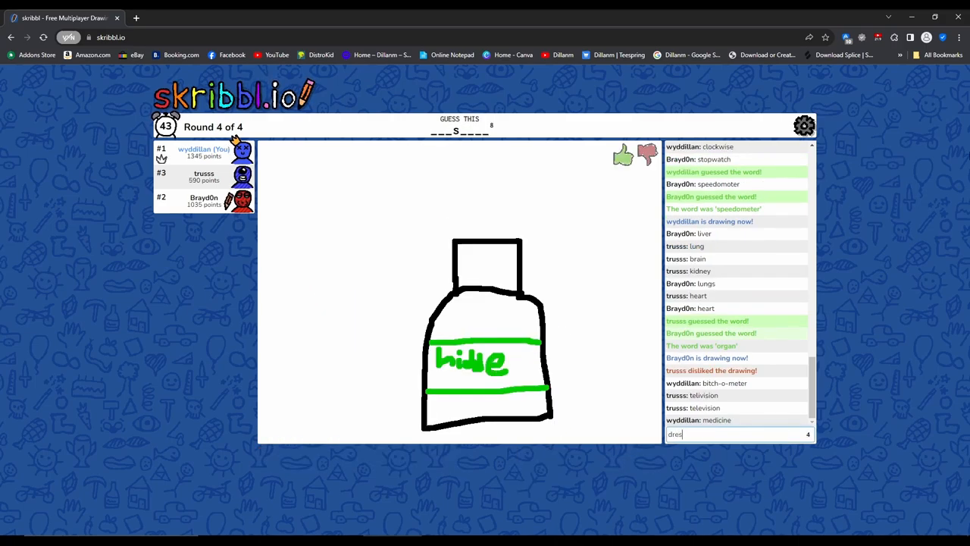
# - Submit the 'dressing' guess and add strokes to the Snoop Dogg drawing
pyautogui.press('enter')
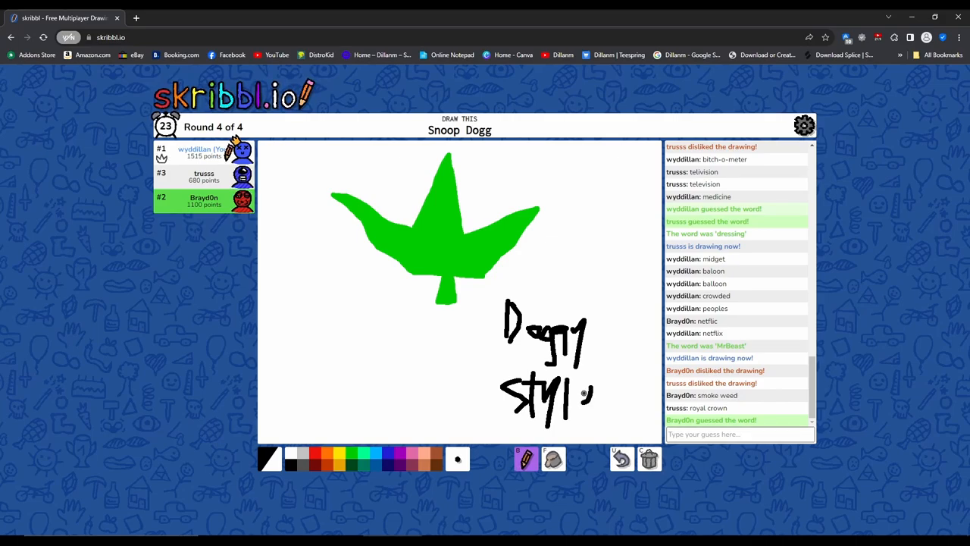
pyautogui.moveTo(576, 379); pyautogui.dragTo(599, 413)
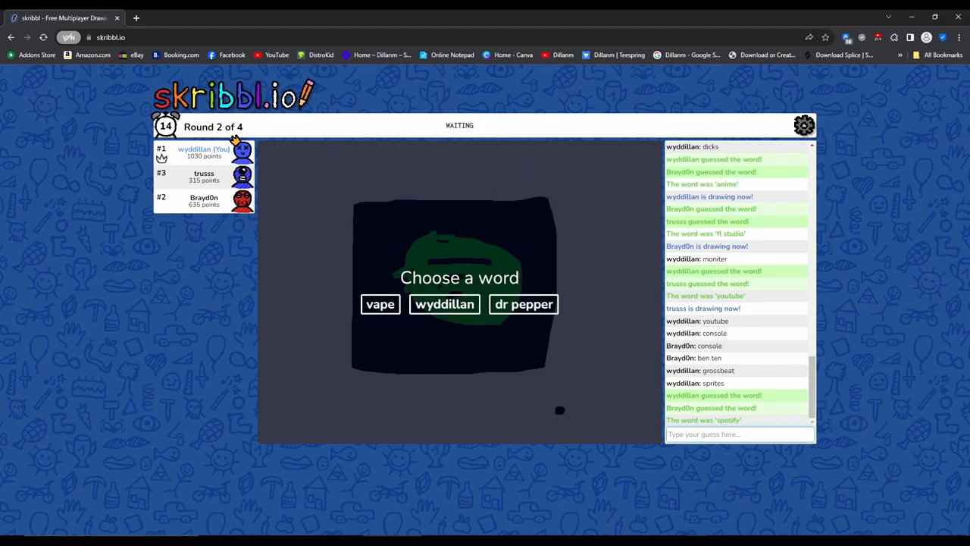
# - Choose vape as the word to draw
pyautogui.click(379, 304)
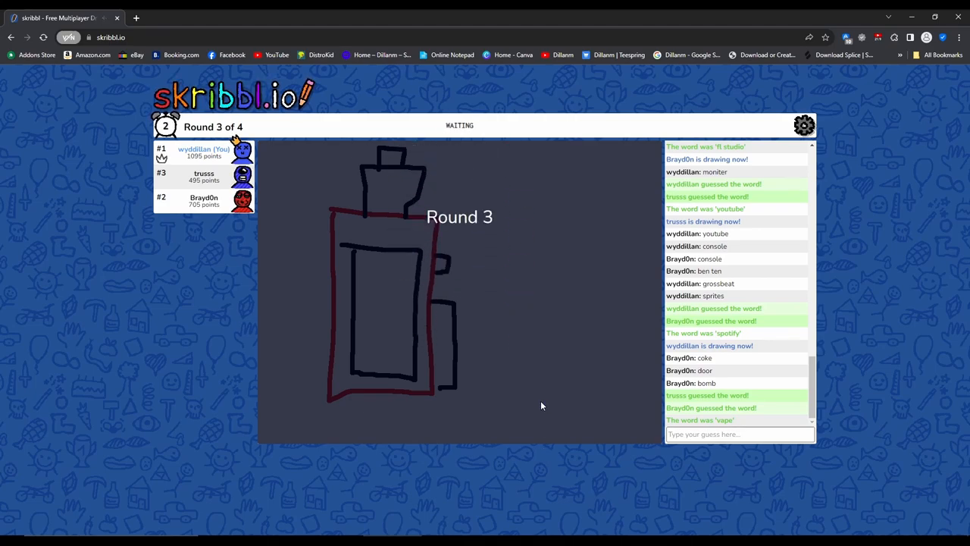
pyautogui.moveTo(512, 454)
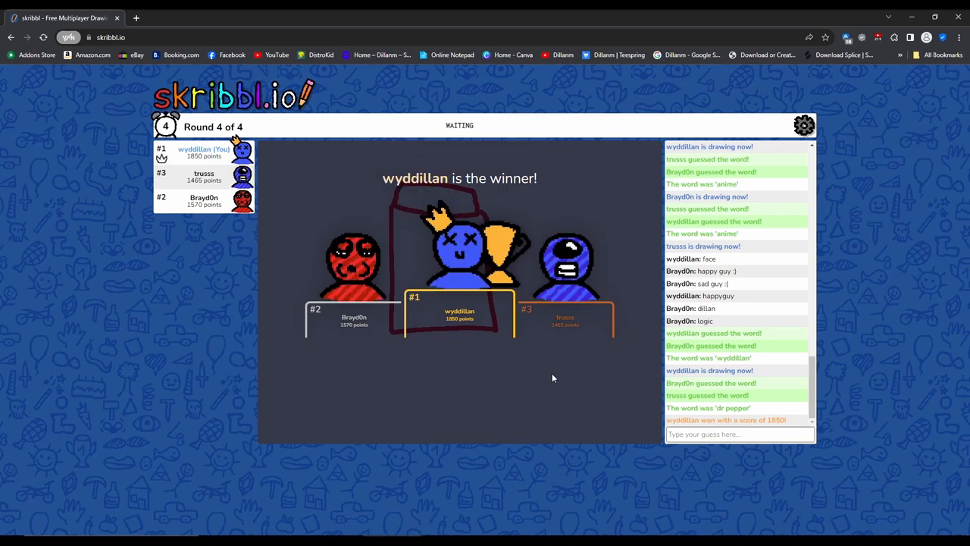
pyautogui.moveTo(499, 399)
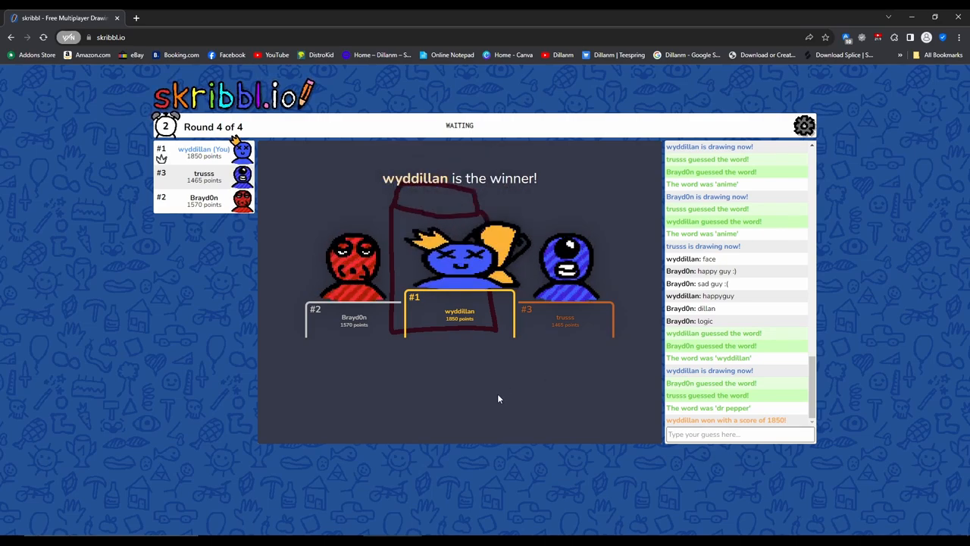